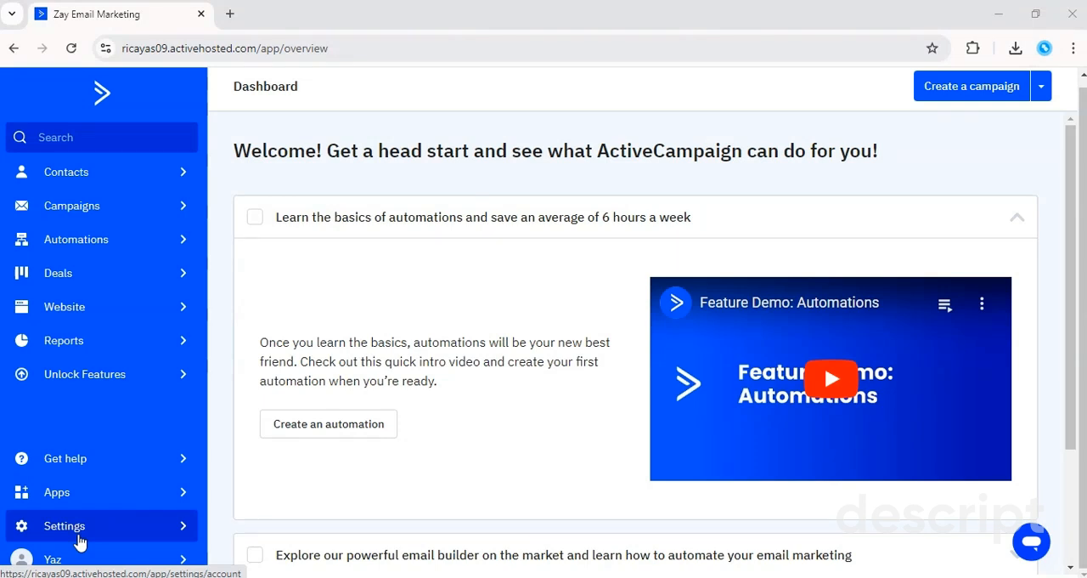
pyautogui.moveTo(208, 336)
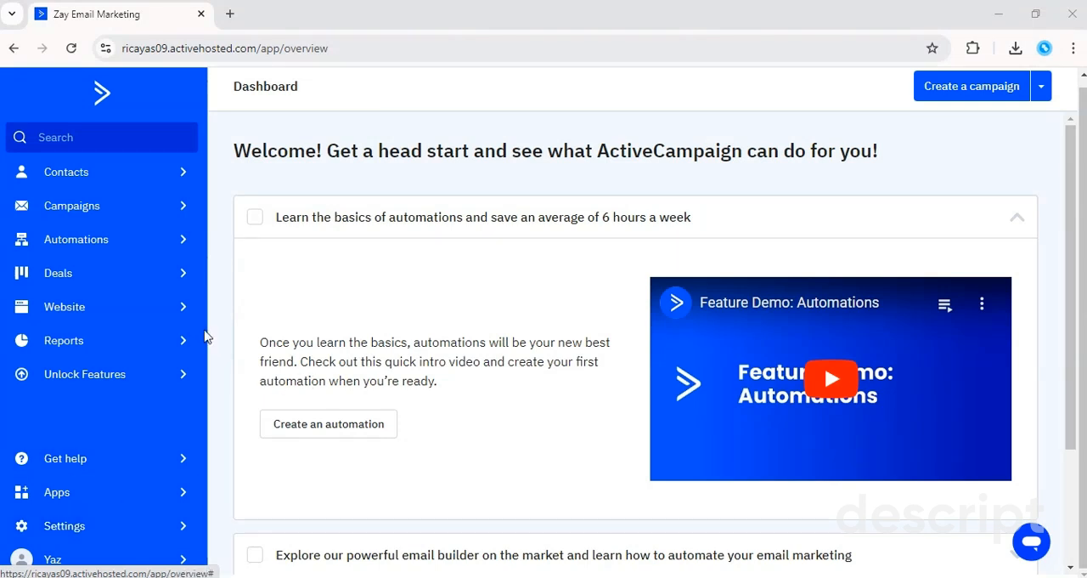
pyautogui.moveTo(58, 273)
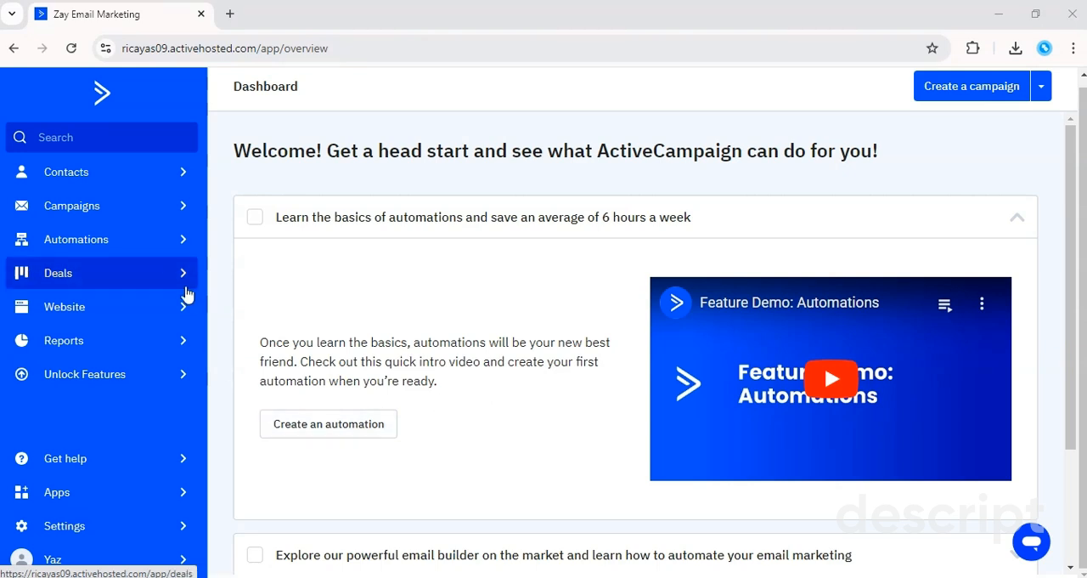
pyautogui.moveTo(66, 172)
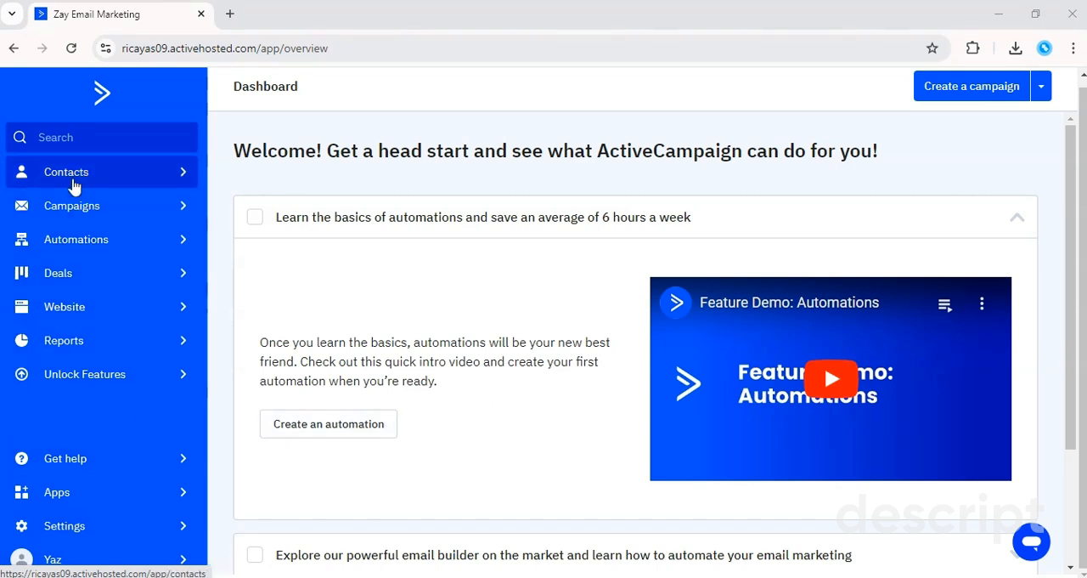
pyautogui.moveTo(76, 239)
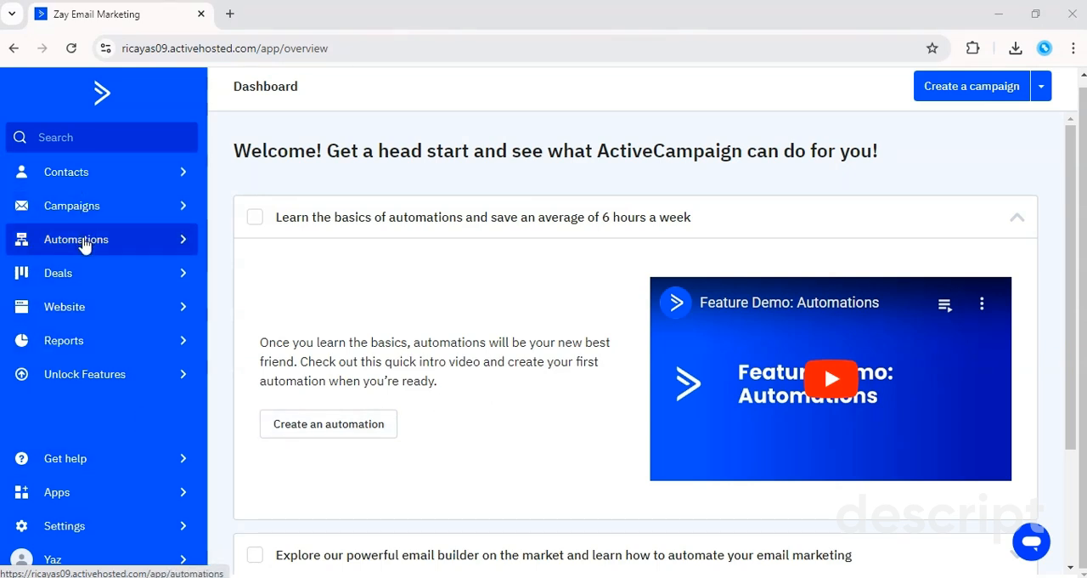
pyautogui.moveTo(66, 171)
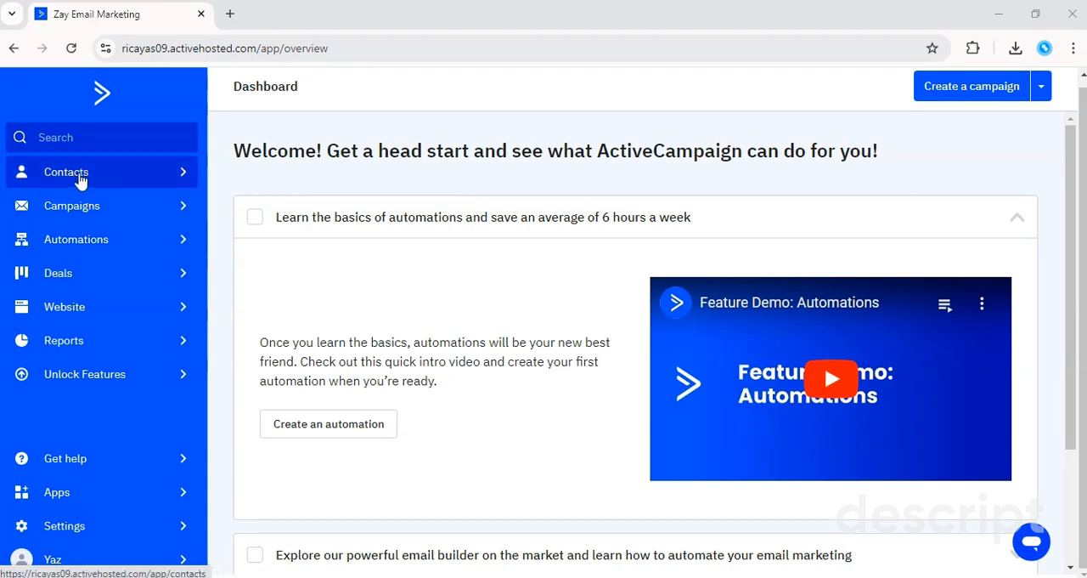
pyautogui.moveTo(117, 407)
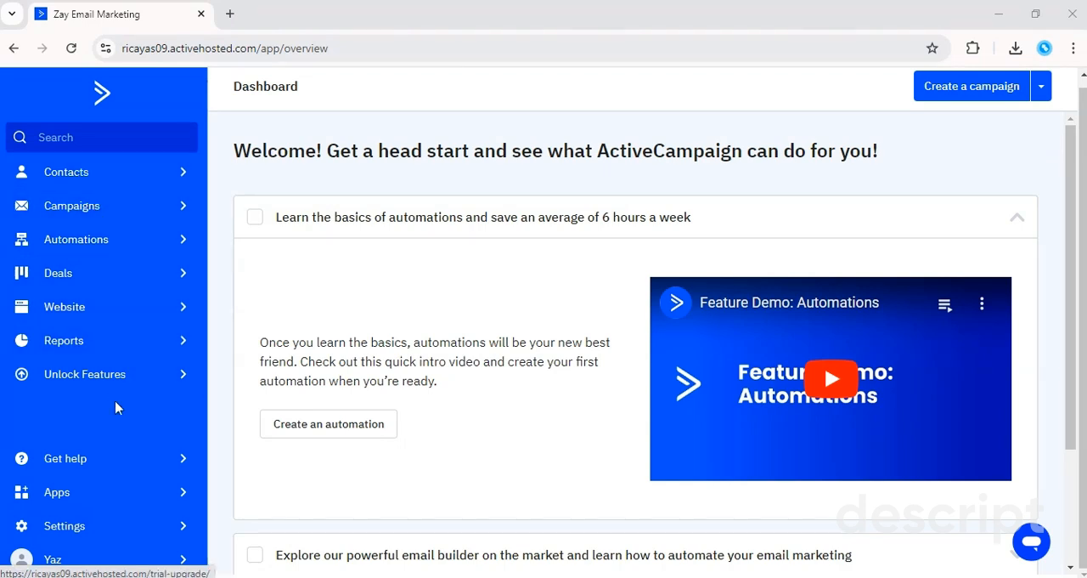
pyautogui.moveTo(242, 415)
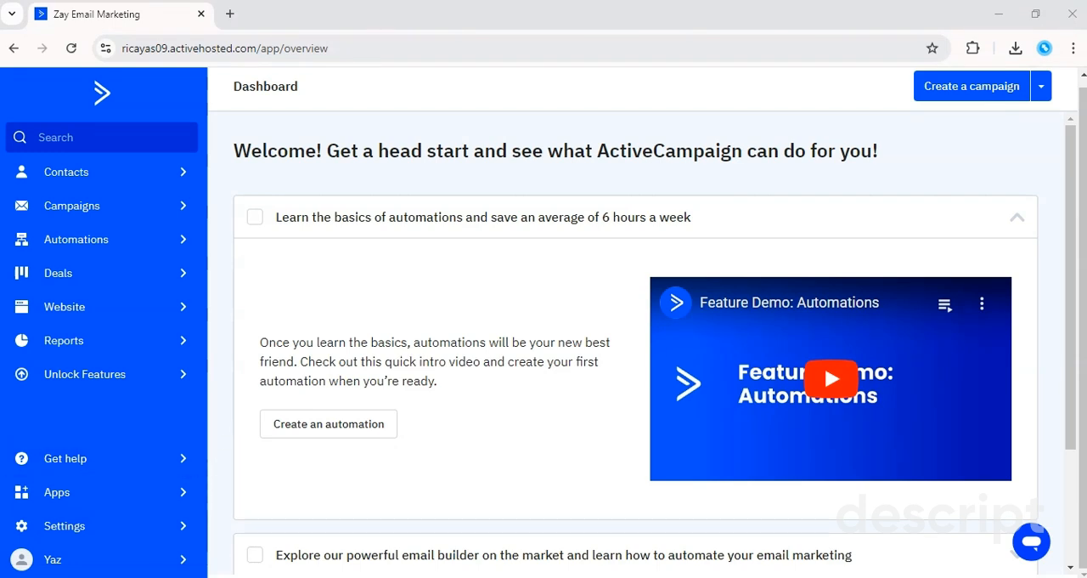
pyautogui.moveTo(101, 542)
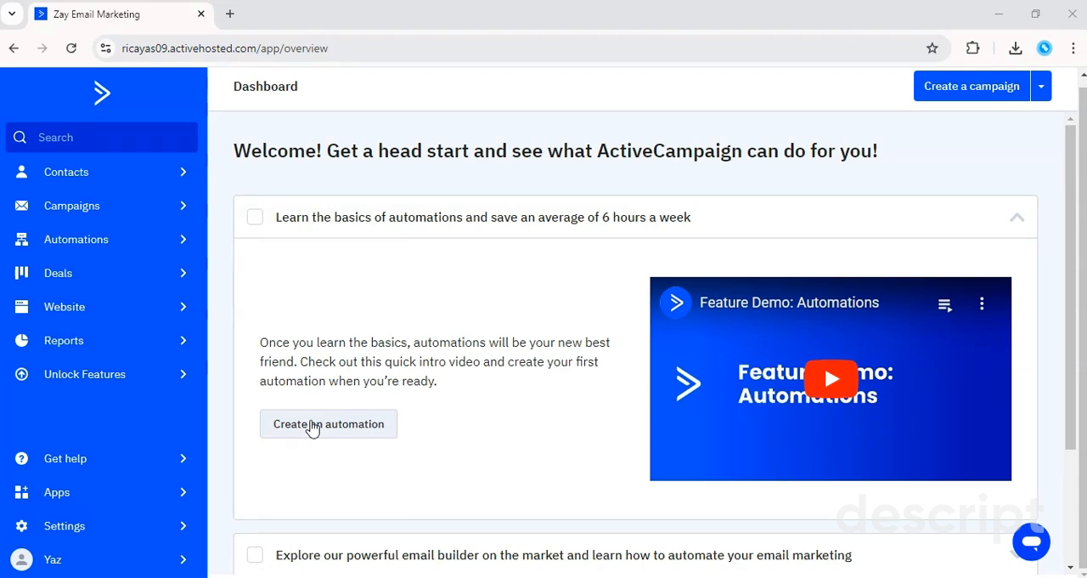
pyautogui.moveTo(83, 535)
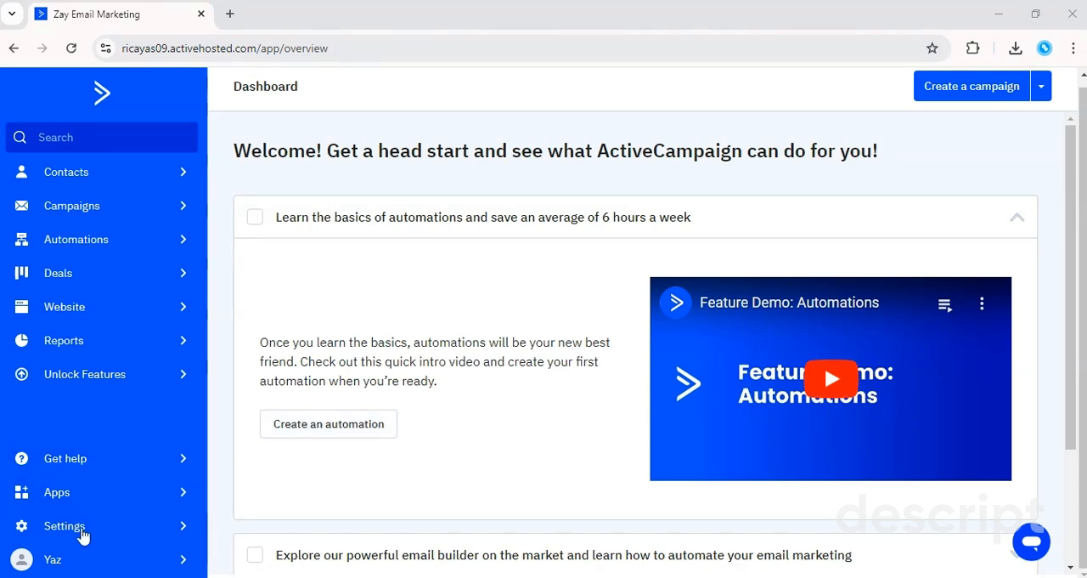
pyautogui.moveTo(904, 351)
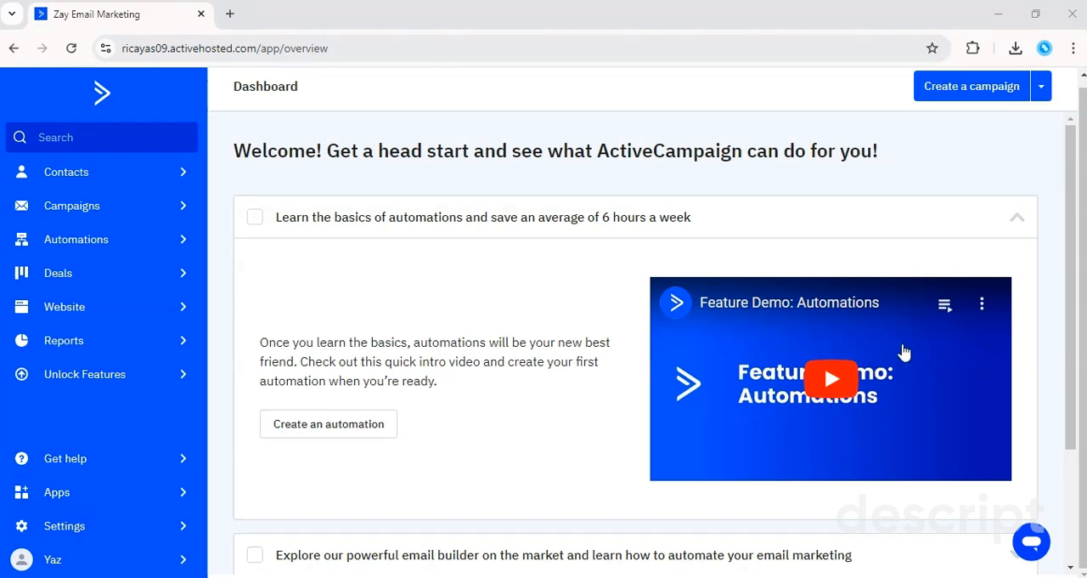
pyautogui.moveTo(945, 302)
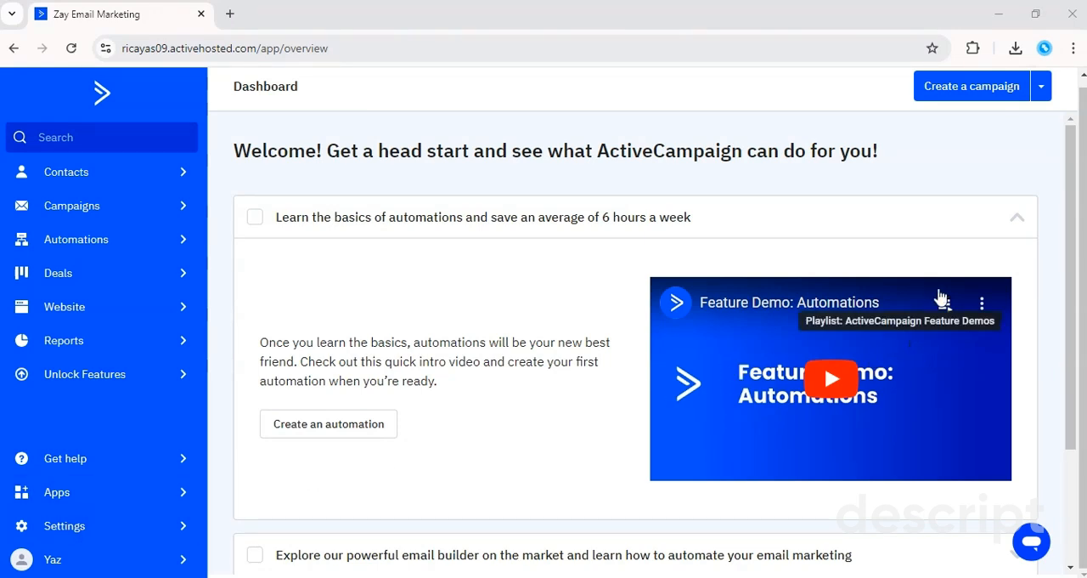
pyautogui.moveTo(972, 86)
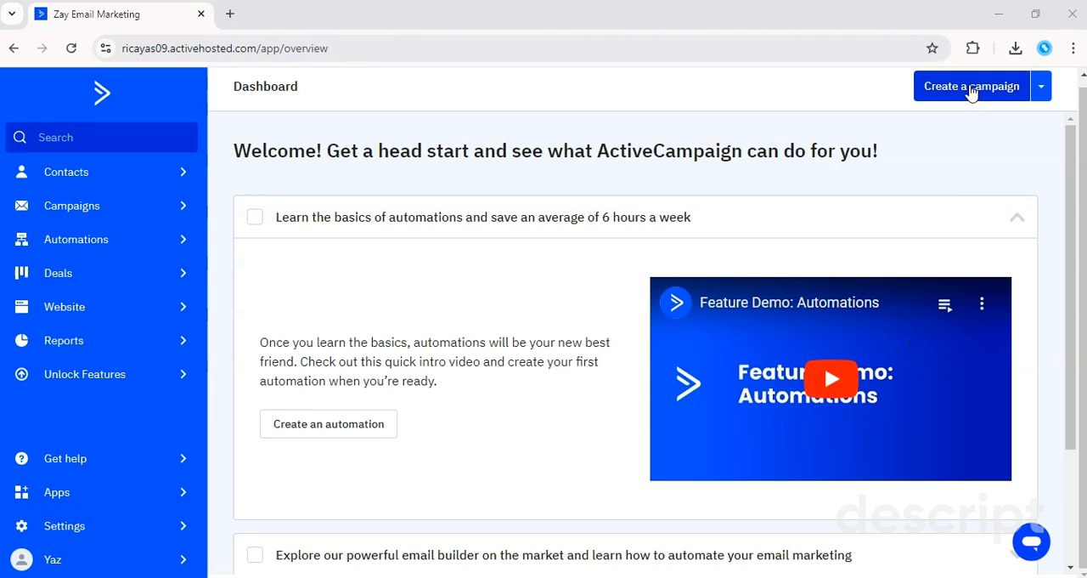
# Go from the Dashboard to the Campaigns page listing best practices and the Test Campaign draft
pyautogui.click(971, 86)
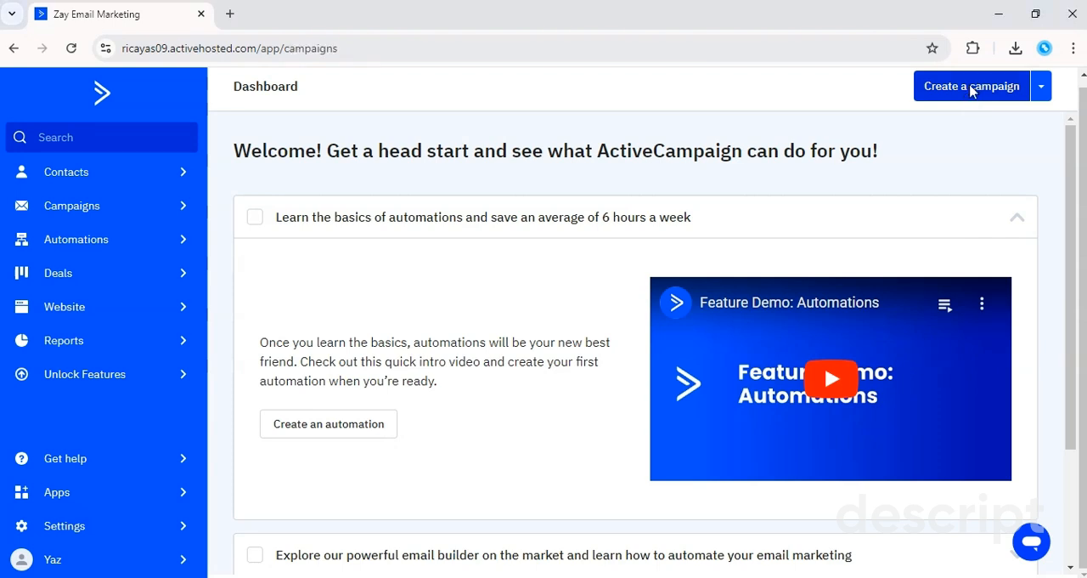
pyautogui.click(72, 205)
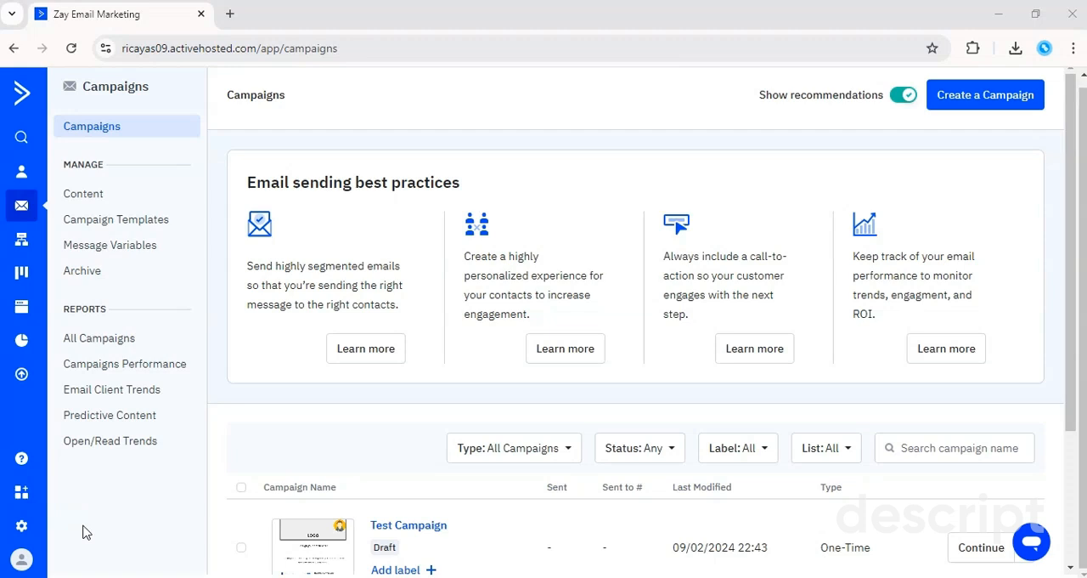
# Continue editing the Test Campaign draft and show the Blocks list under Content
pyautogui.click(981, 547)
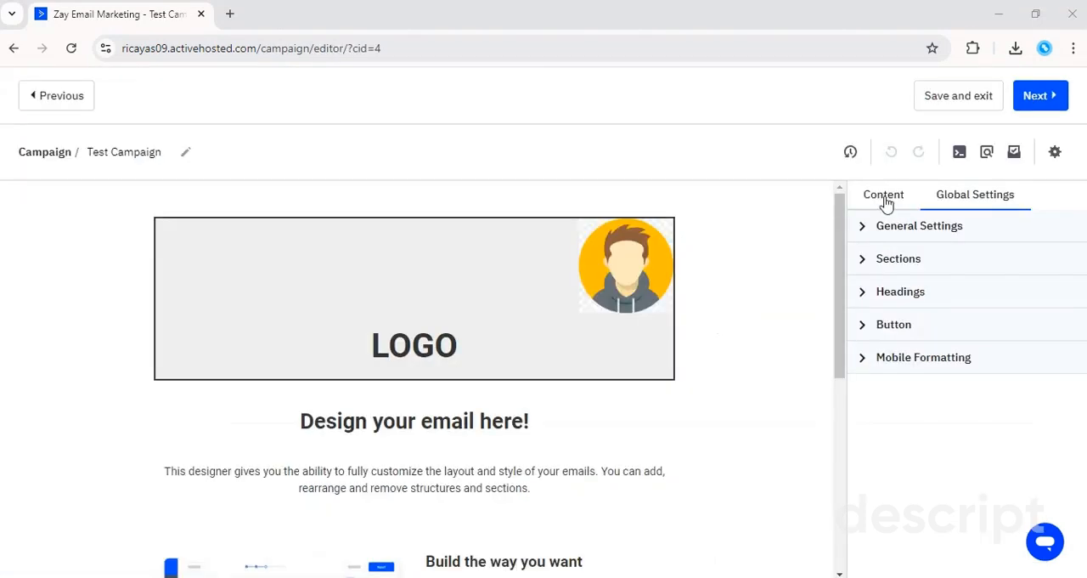
pyautogui.click(884, 193)
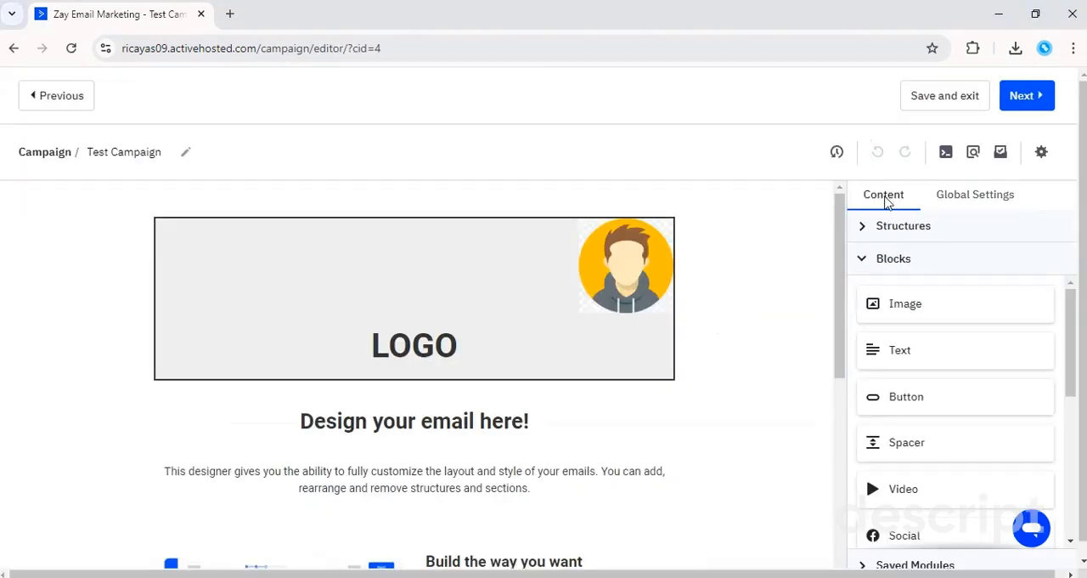
pyautogui.moveTo(942, 317)
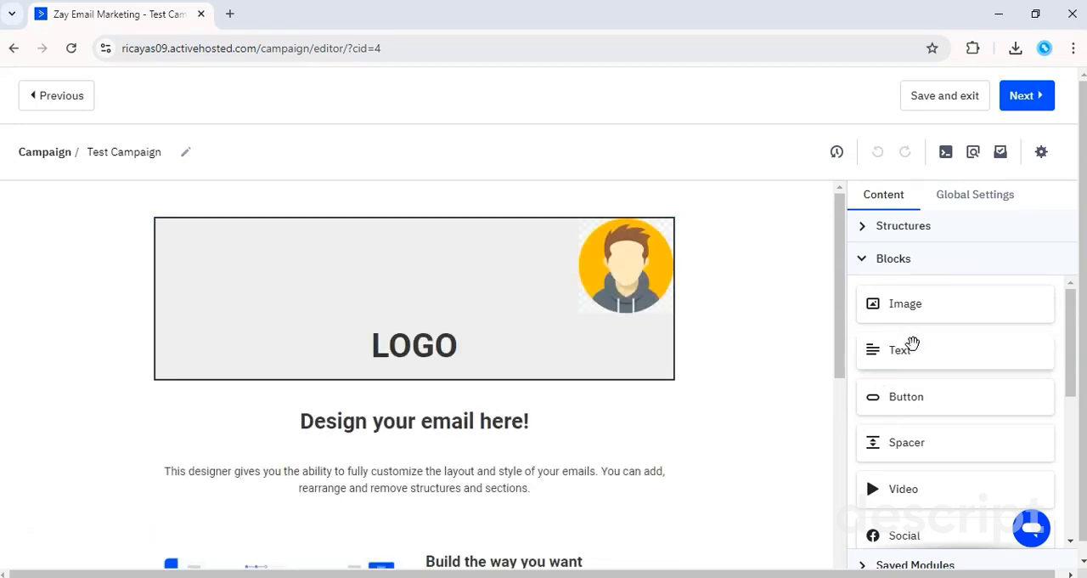
pyautogui.moveTo(830, 352)
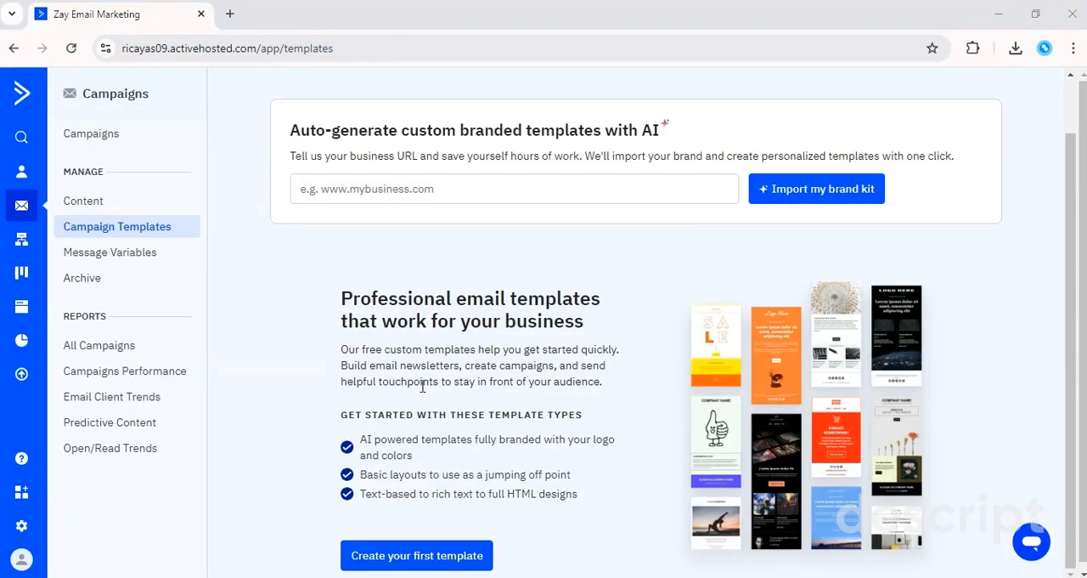
pyautogui.moveTo(643, 251)
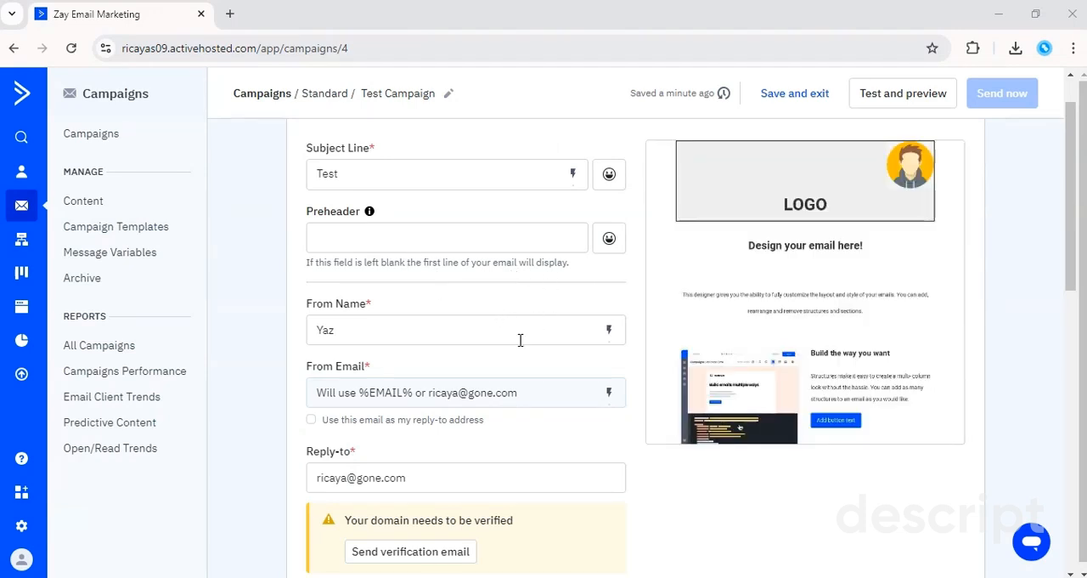
pyautogui.moveTo(1034, 308)
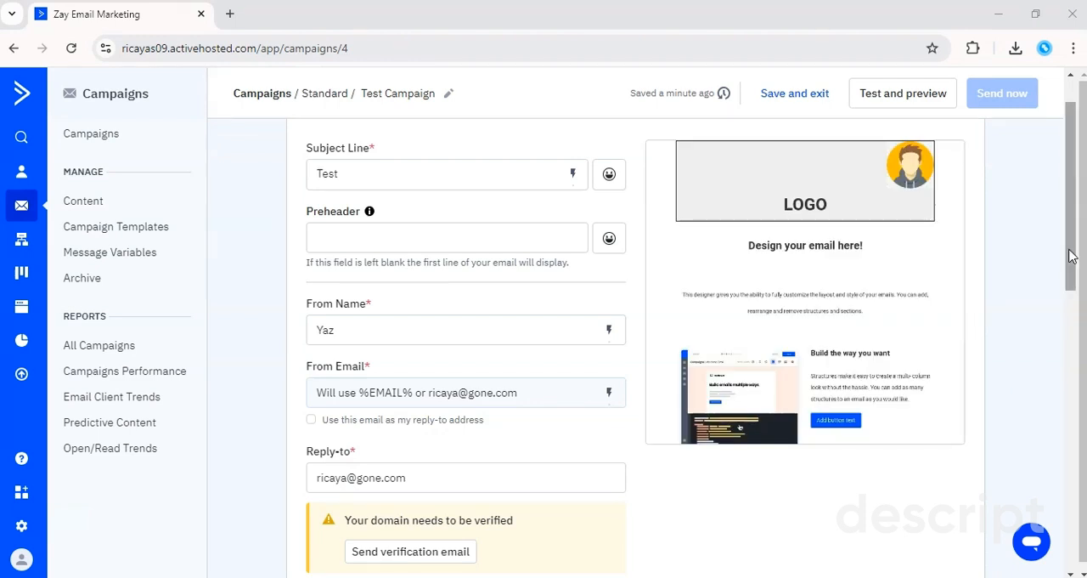
# Scroll through Subject, Recipient Selection, Schedule and Tracking, then launch Test and preview
pyautogui.scroll(-3)
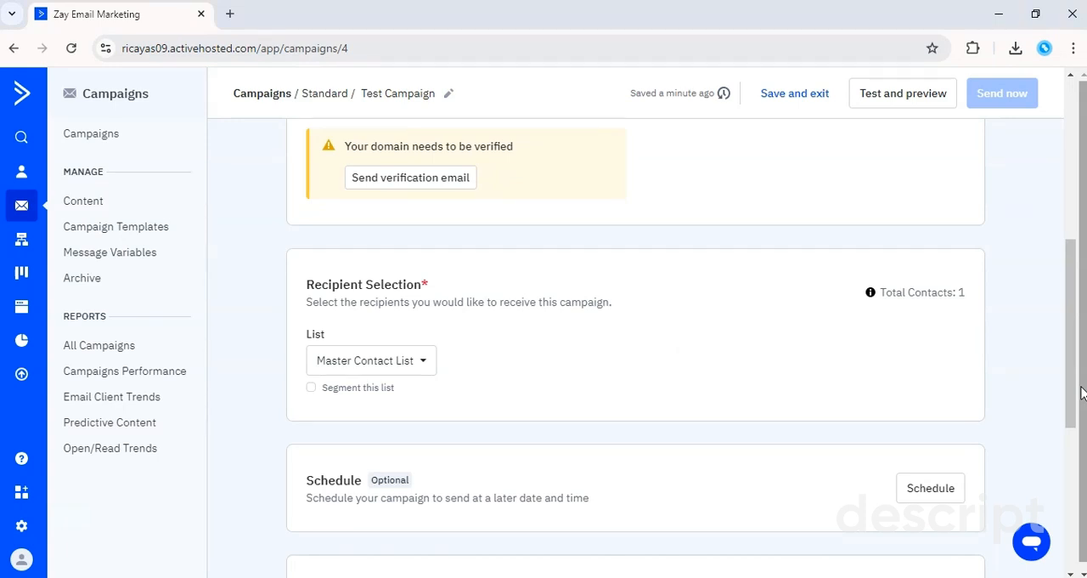
pyautogui.scroll(-3)
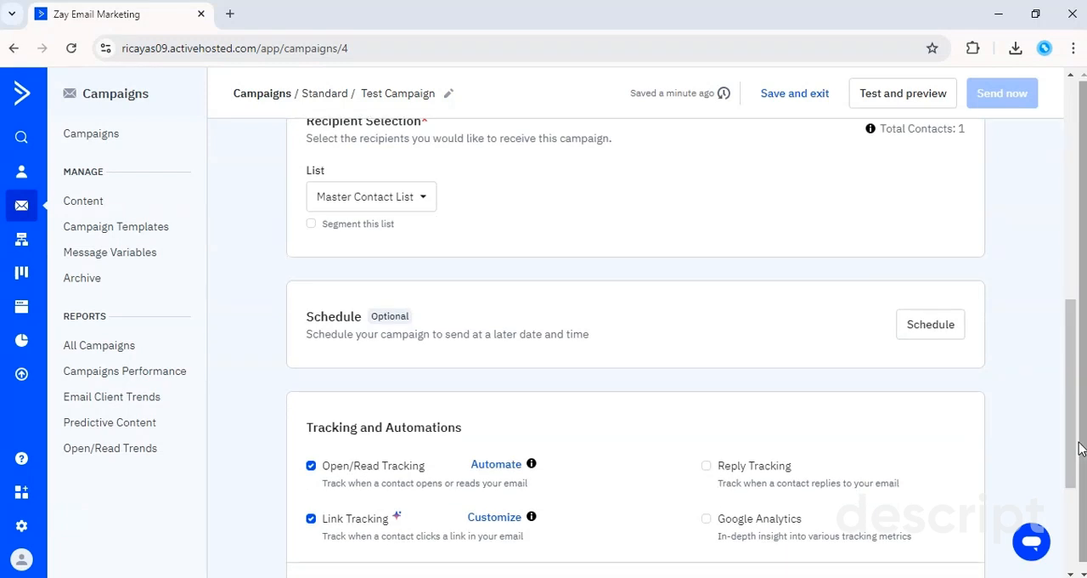
pyautogui.scroll(3)
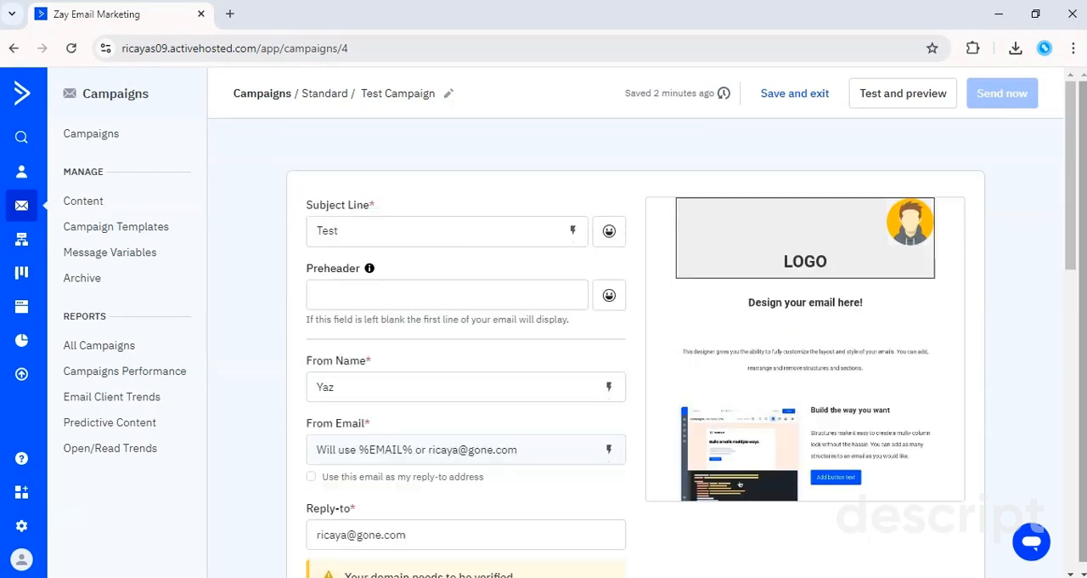
pyautogui.click(902, 93)
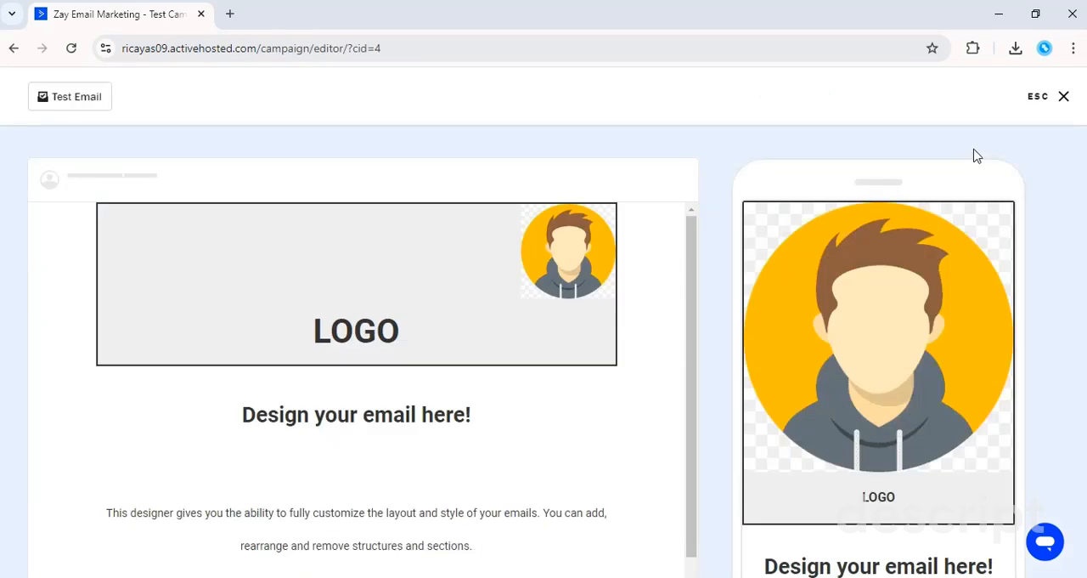
pyautogui.moveTo(66, 502)
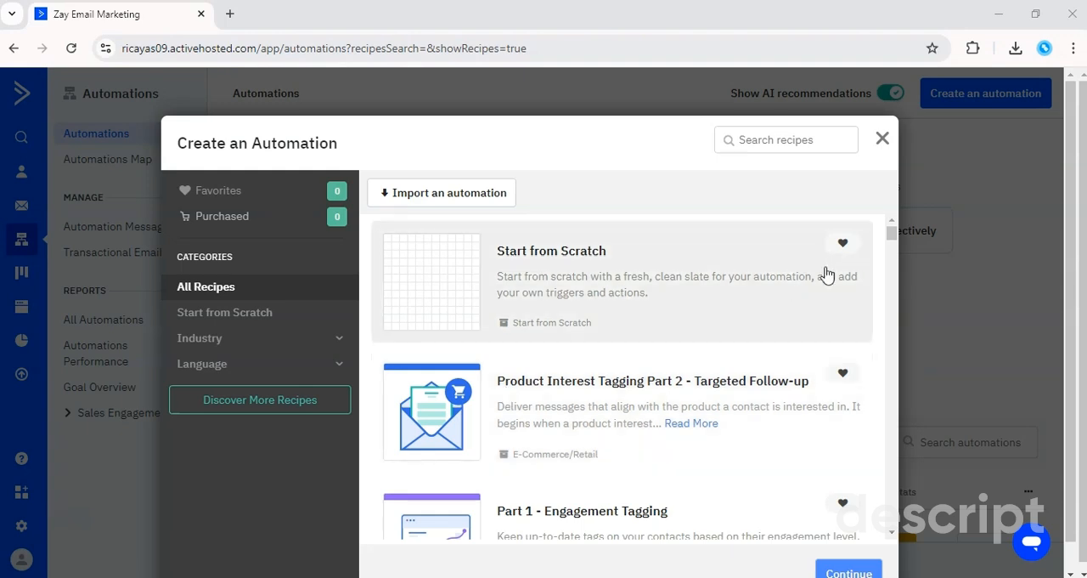
pyautogui.moveTo(898, 138)
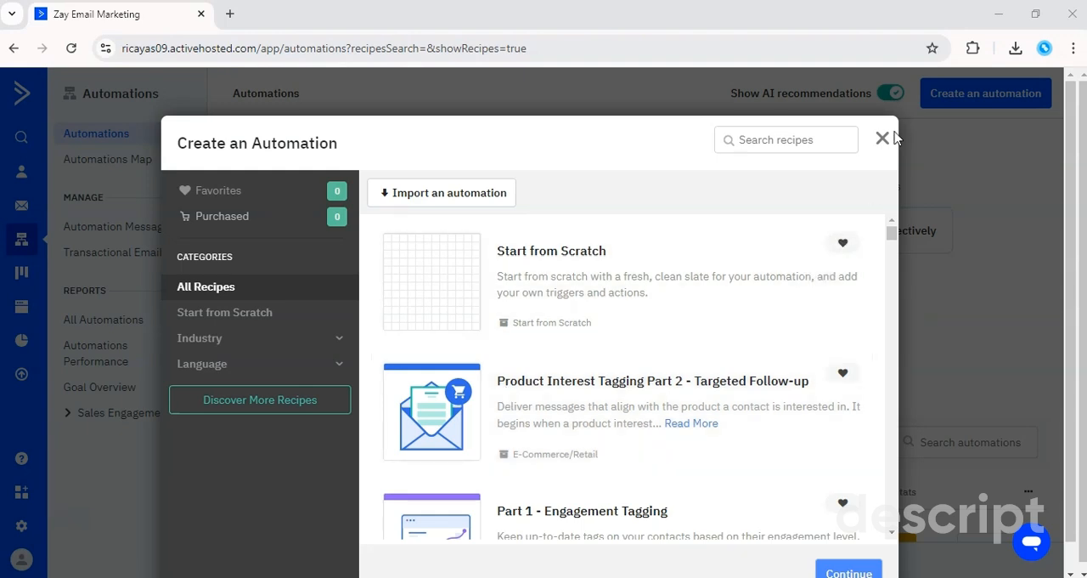
# Close the Create an Automation recipes dialog to reveal the Automations page
pyautogui.click(882, 139)
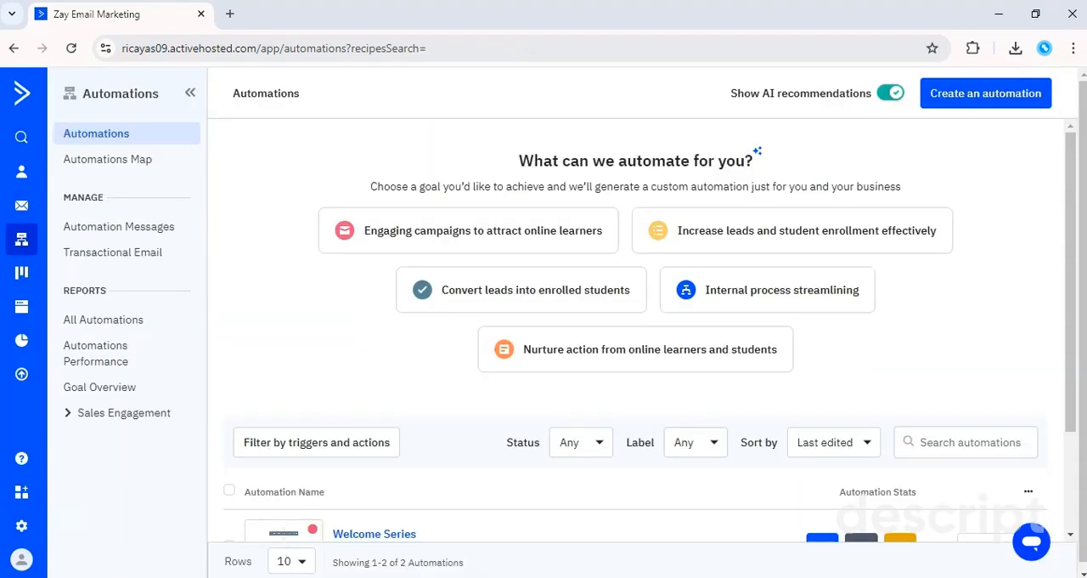